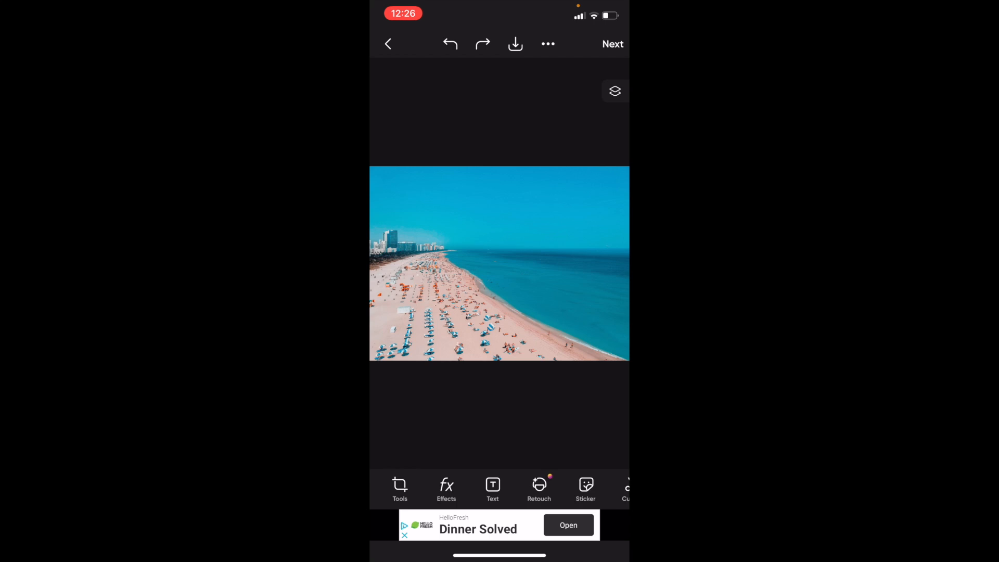
- Place the word 'Text' in heavy black lettering across the sky of the beach photo
left_click(492, 489)
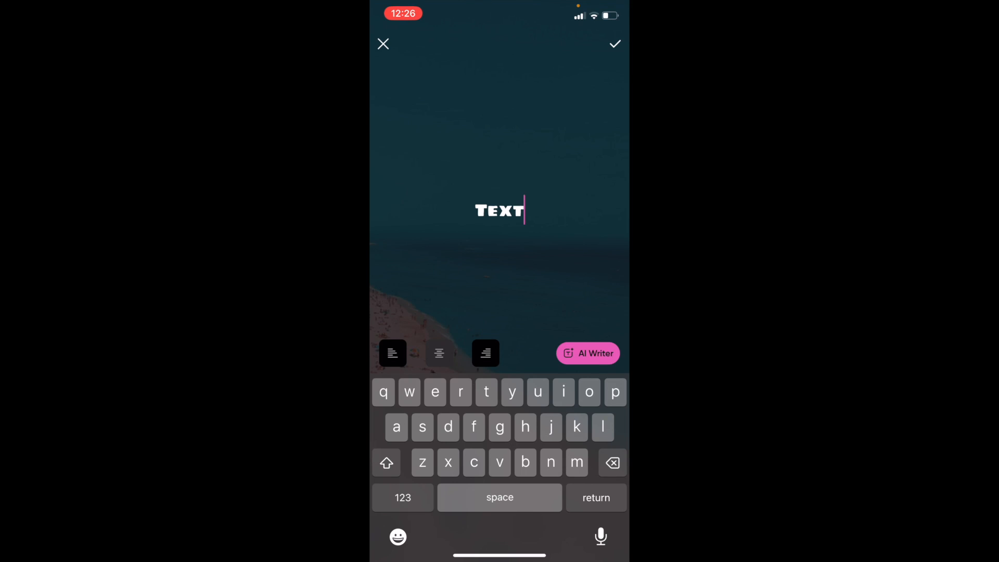
left_click(614, 44)
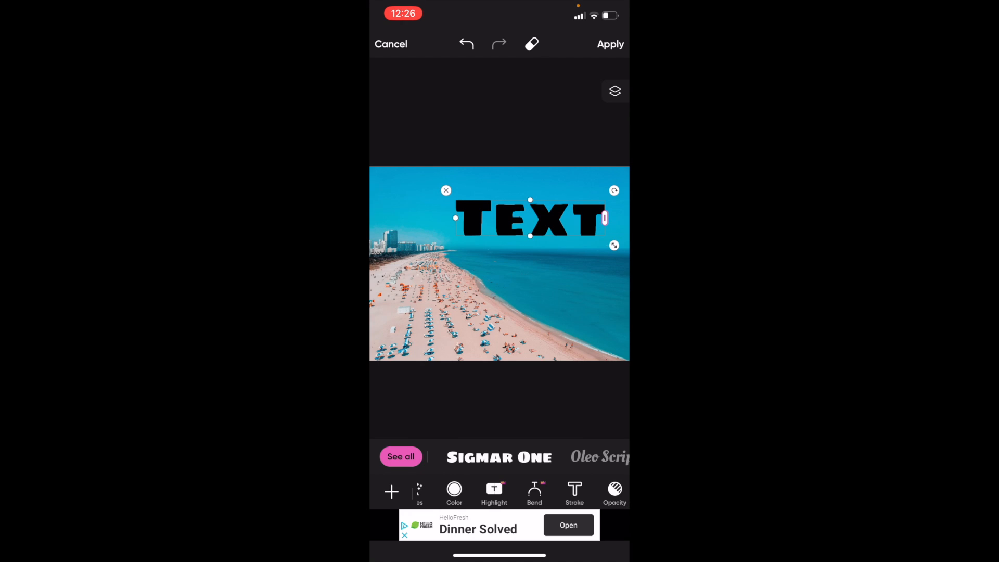
left_click(494, 493)
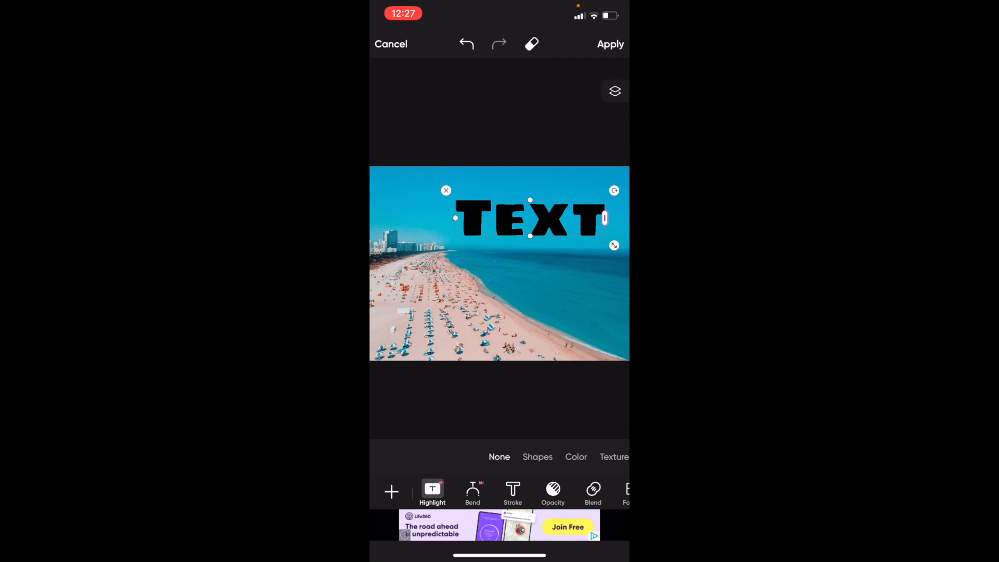
- Bring up the stroke outline settings for the Text lettering
left_click(512, 494)
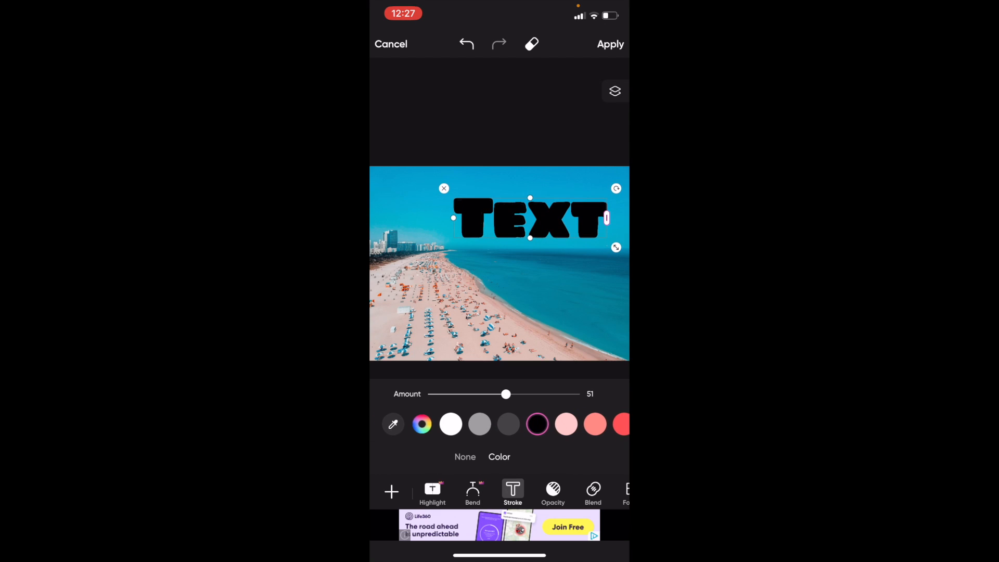
- Give the Text lettering a white stroke border thickened to about 48
left_click(450, 423)
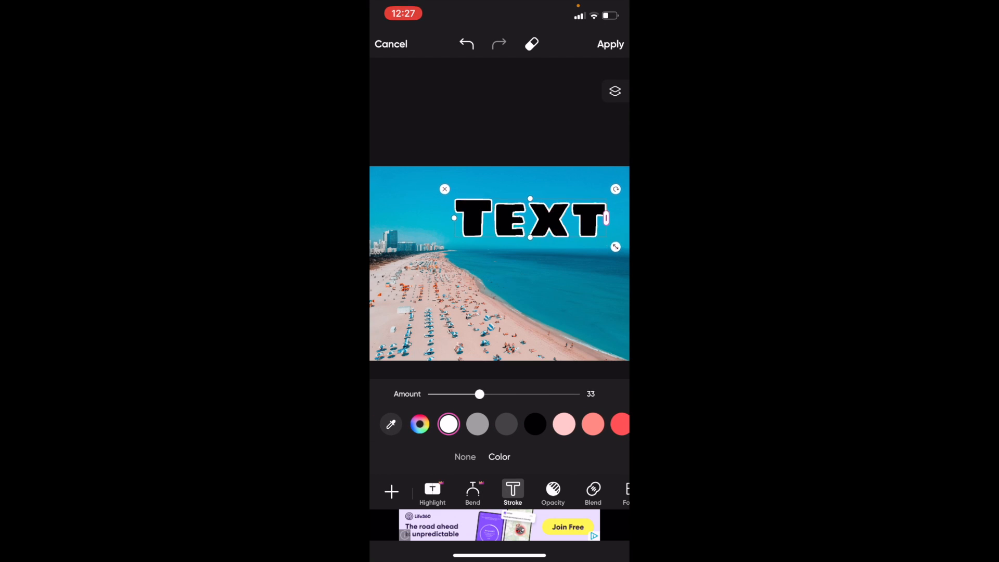
left_click_drag(479, 394, 500, 394)
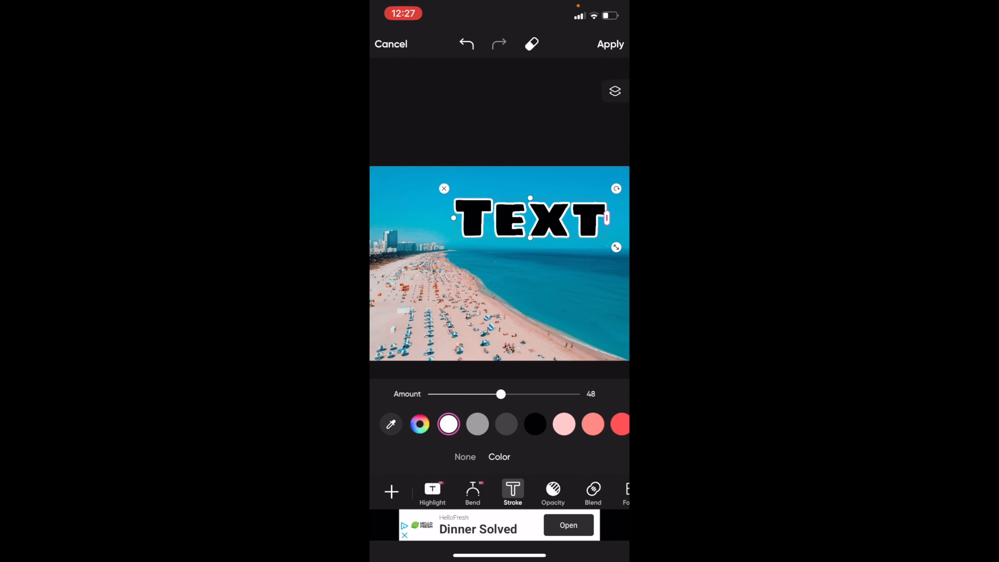